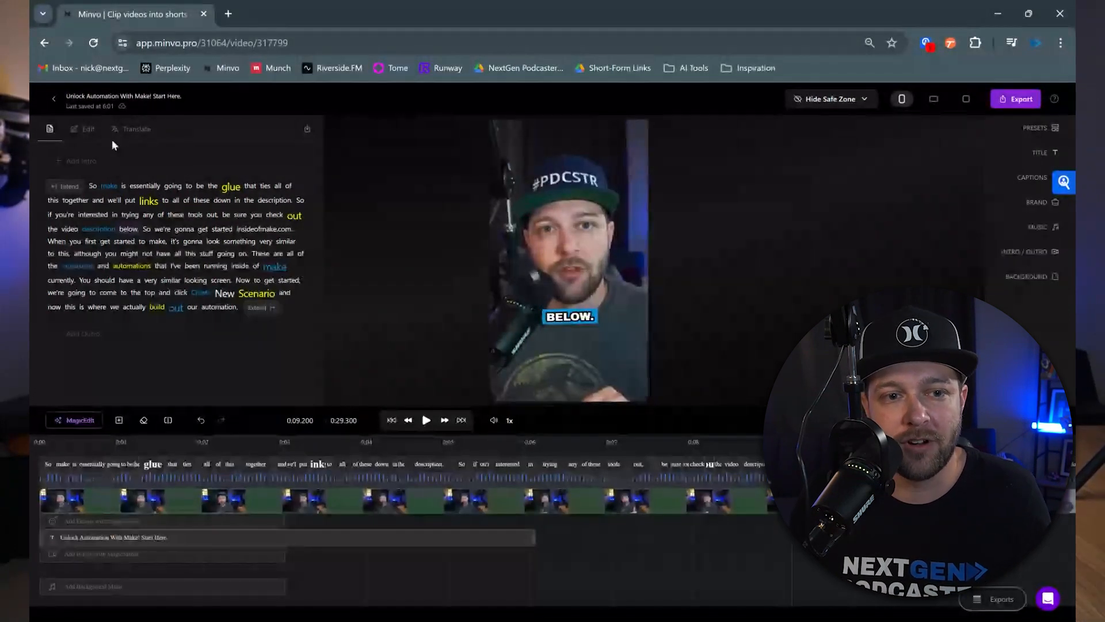
Show the Translate panel listing English (Original) and Spanish caption versions.
{"action": "left_click", "coordinate": [137, 128]}
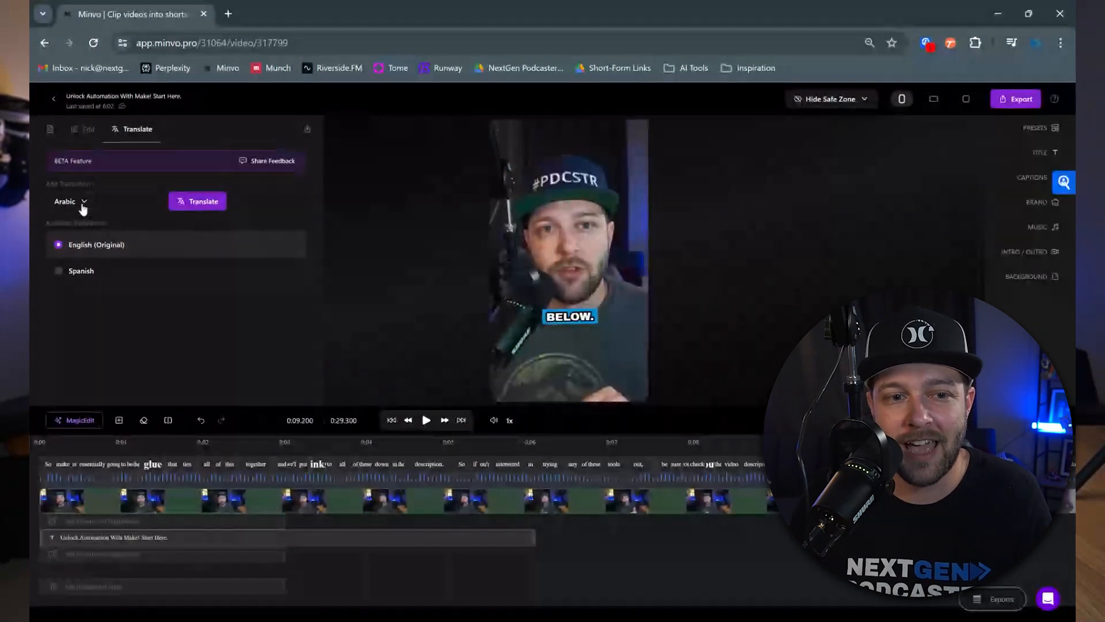
Choose Hungarian from the translation language list as the target caption language.
{"action": "left_click", "coordinate": [71, 201]}
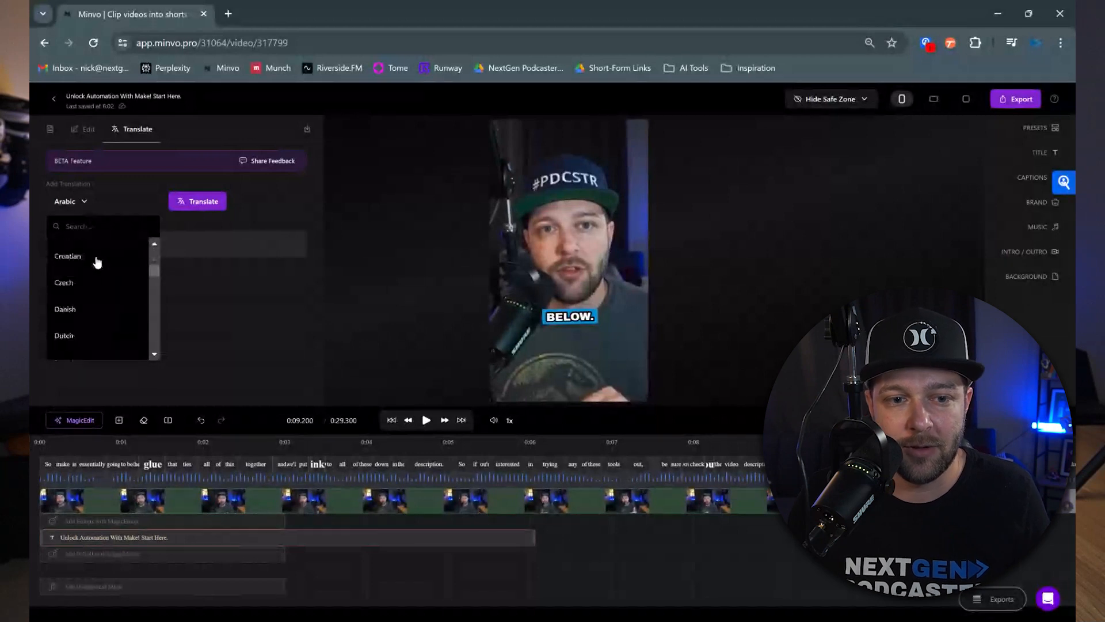
{"action": "scroll", "scroll_direction": "down", "scroll_amount": 3}
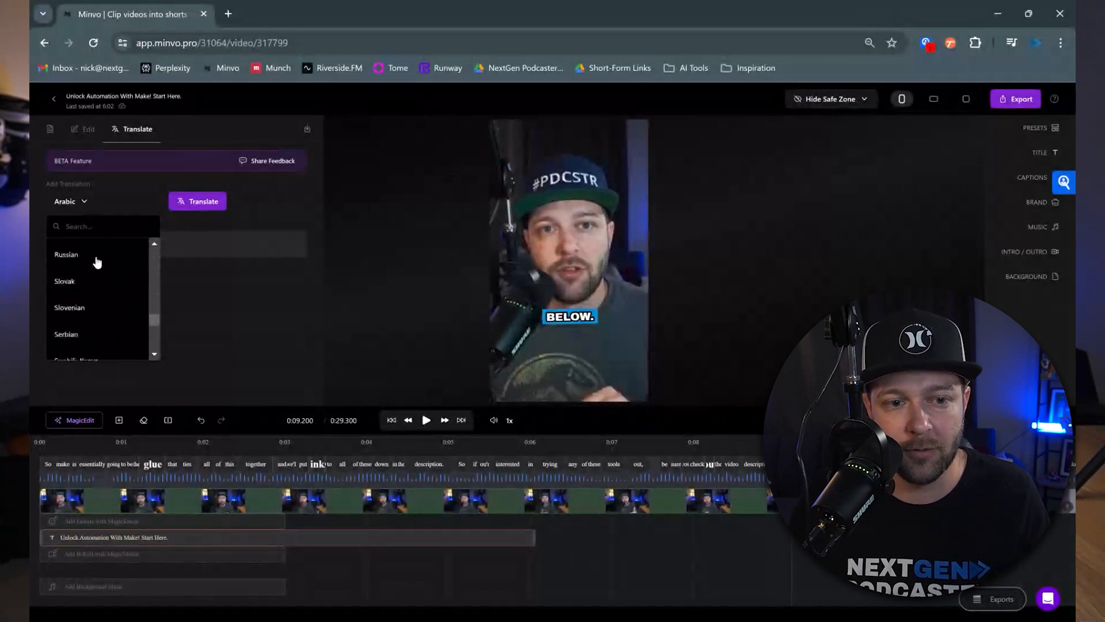
{"action": "scroll", "scroll_direction": "down", "scroll_amount": 3}
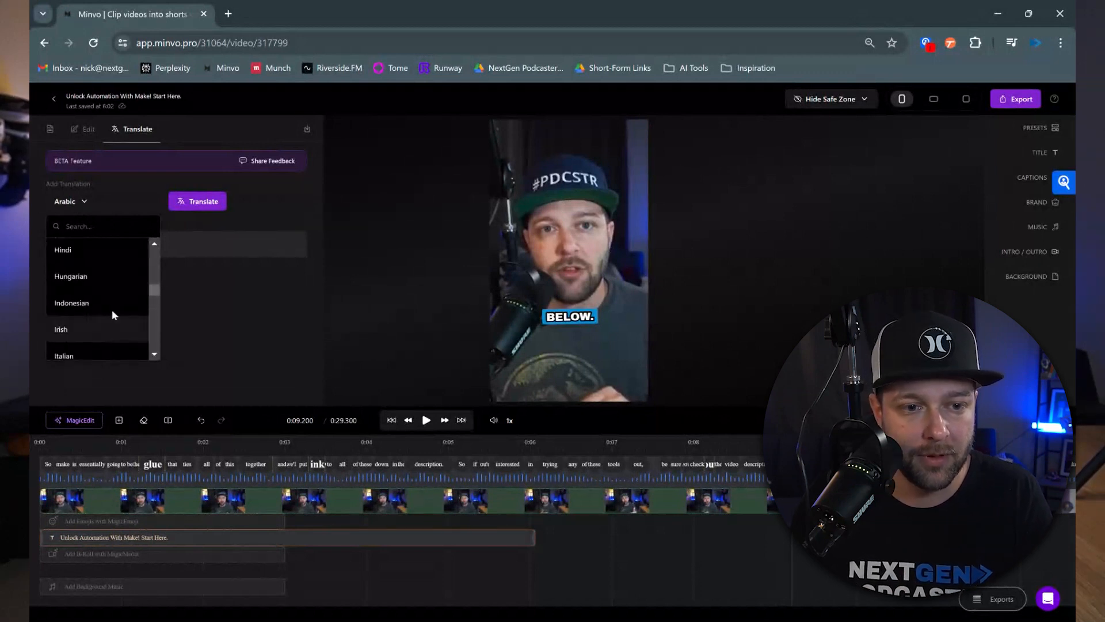
{"action": "mouse_move", "coordinate": [80, 284]}
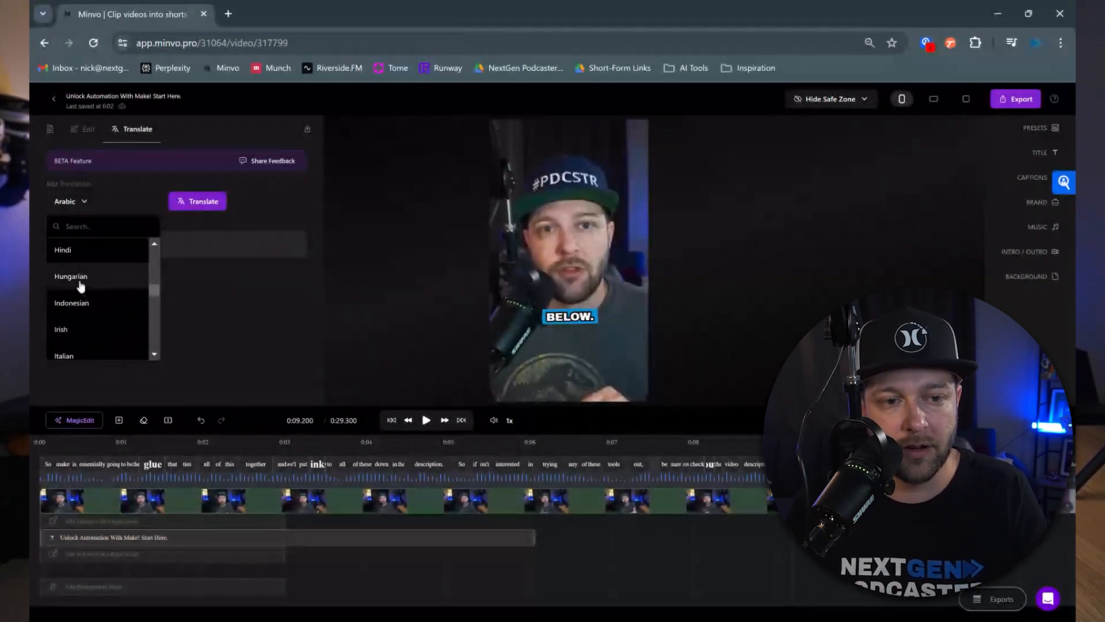
{"action": "left_click", "coordinate": [71, 275]}
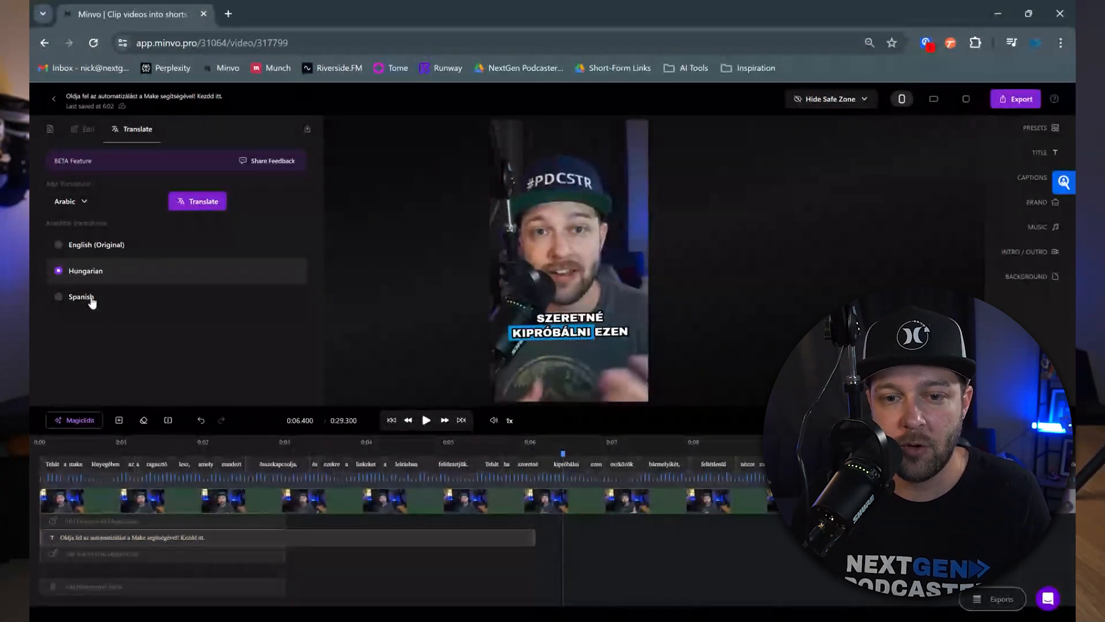
Preview the Spanish captions, then switch back to the English (Original) captions.
{"action": "left_click", "coordinate": [59, 296]}
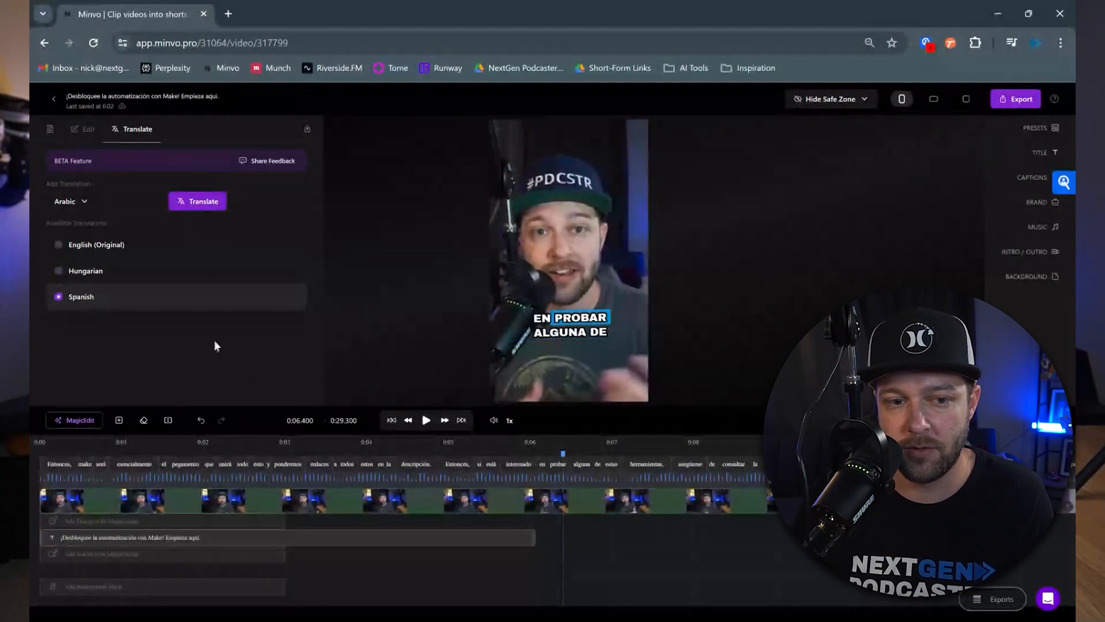
{"action": "left_click", "coordinate": [97, 244]}
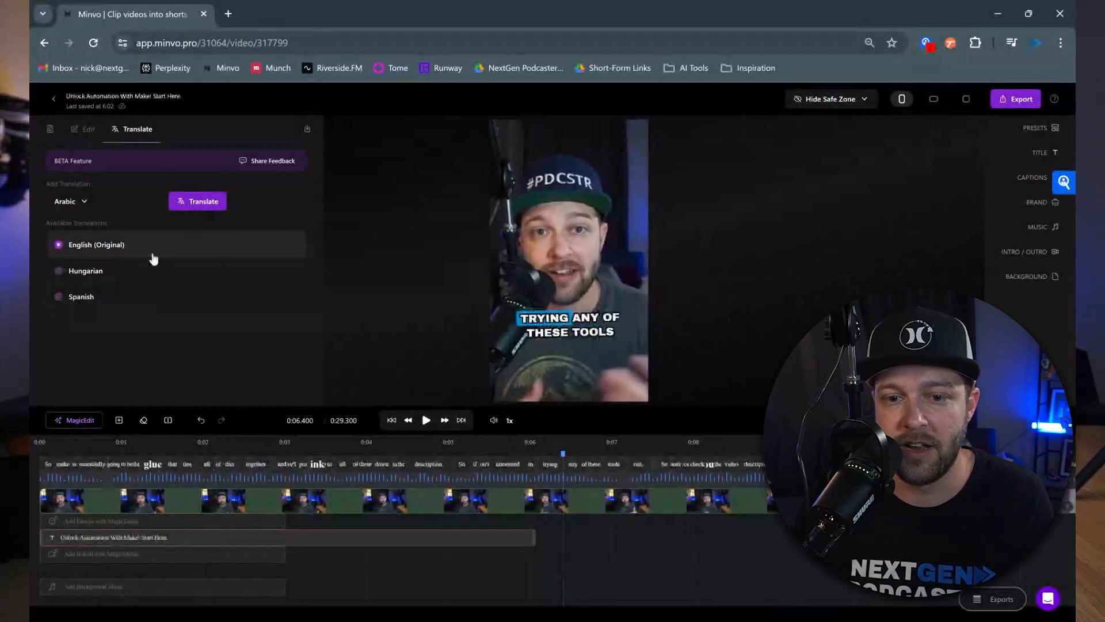